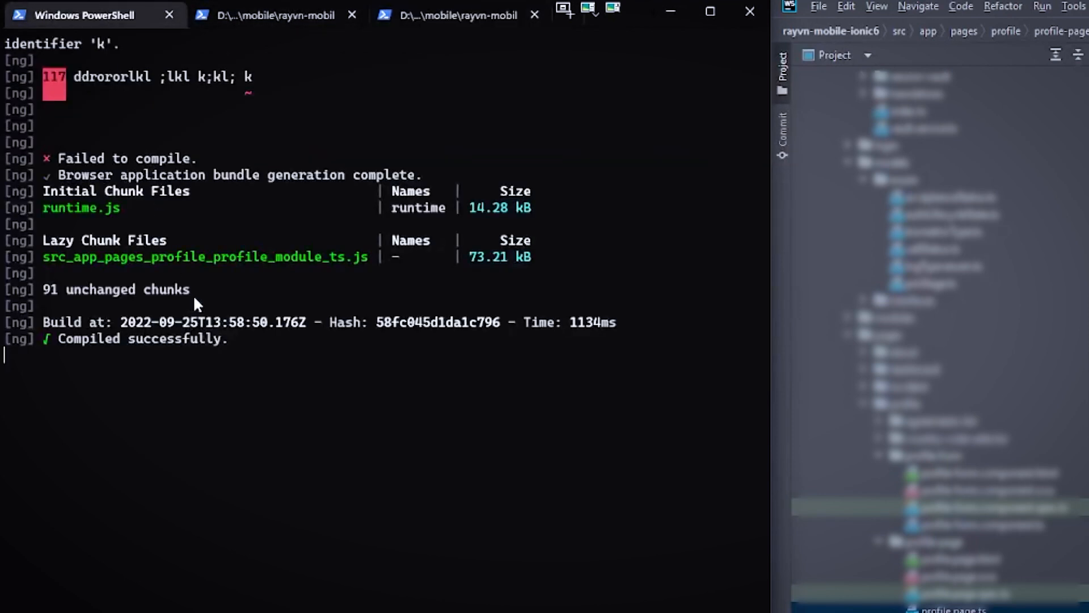
mouse_move(311, 520)
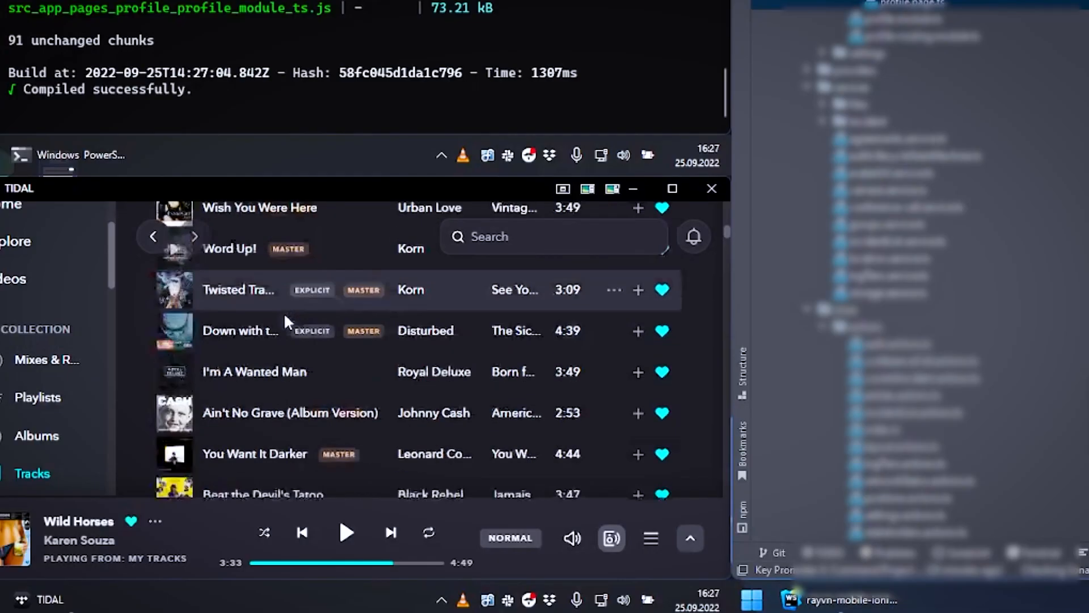
Search Google for 'how to become cool' in a new Chrome tab
scroll(down, 3)
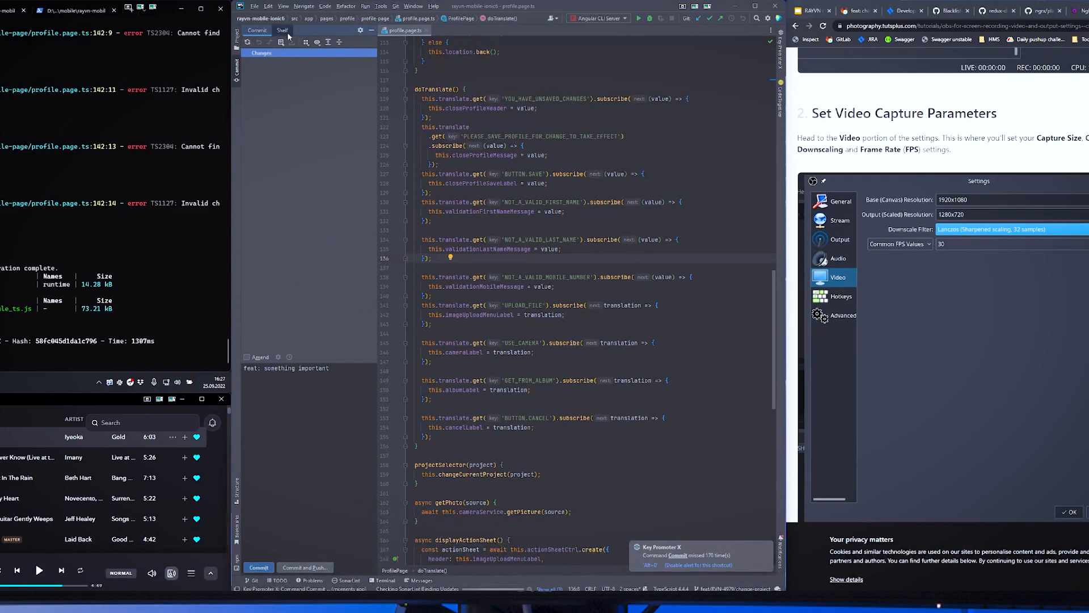
scroll(down, 3)
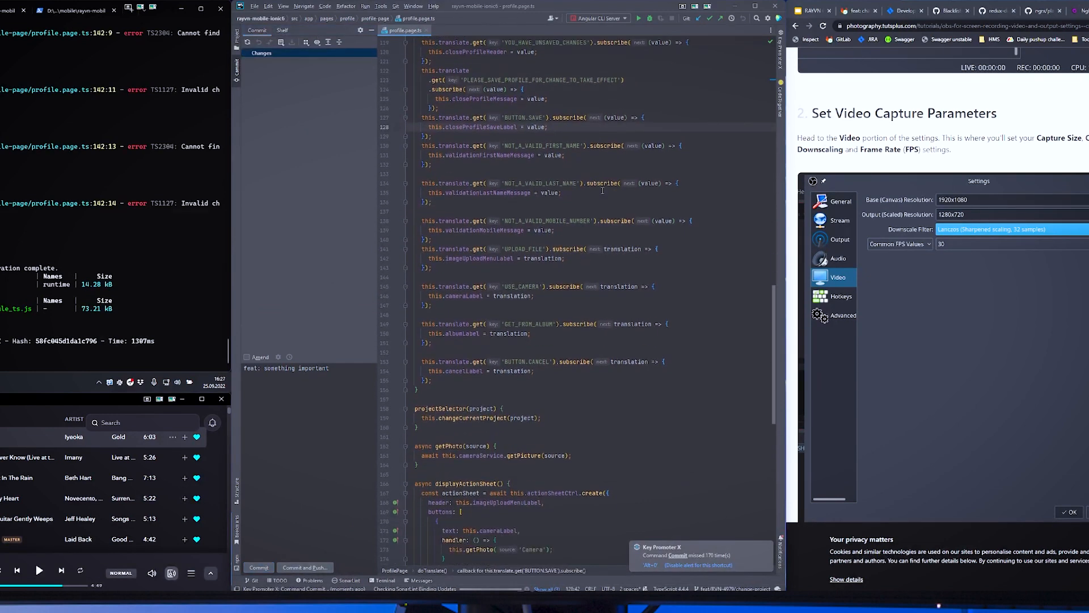
scroll(up, 3)
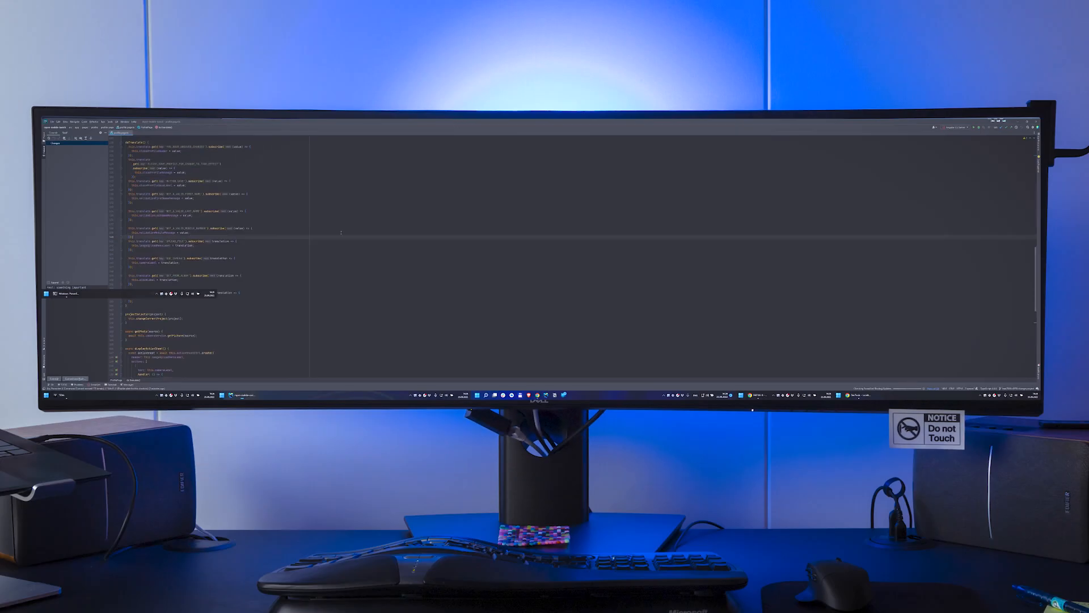
scroll(down, 3)
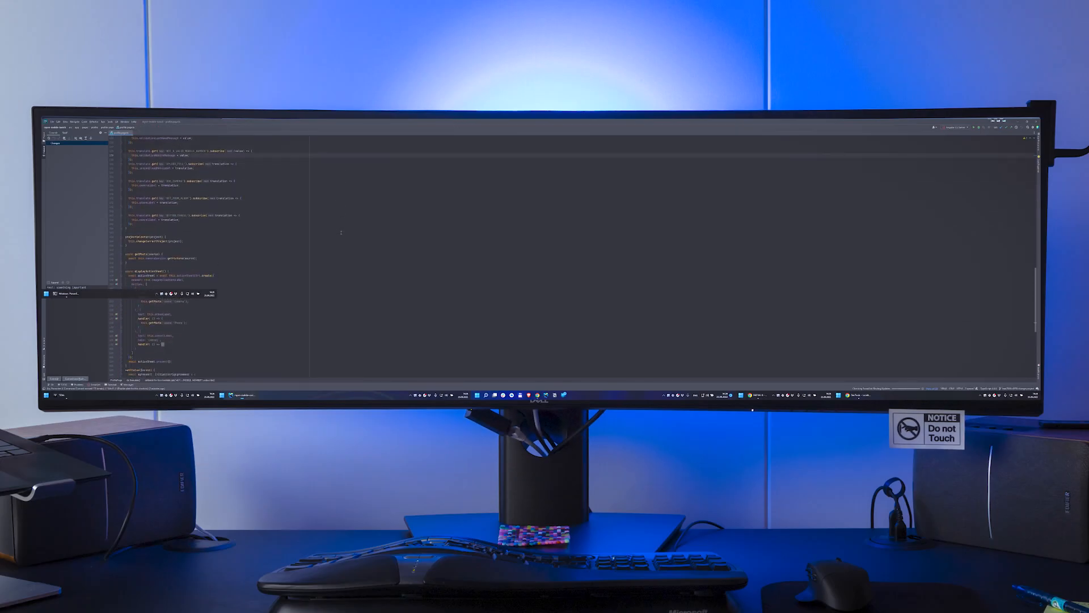
scroll(up, 3)
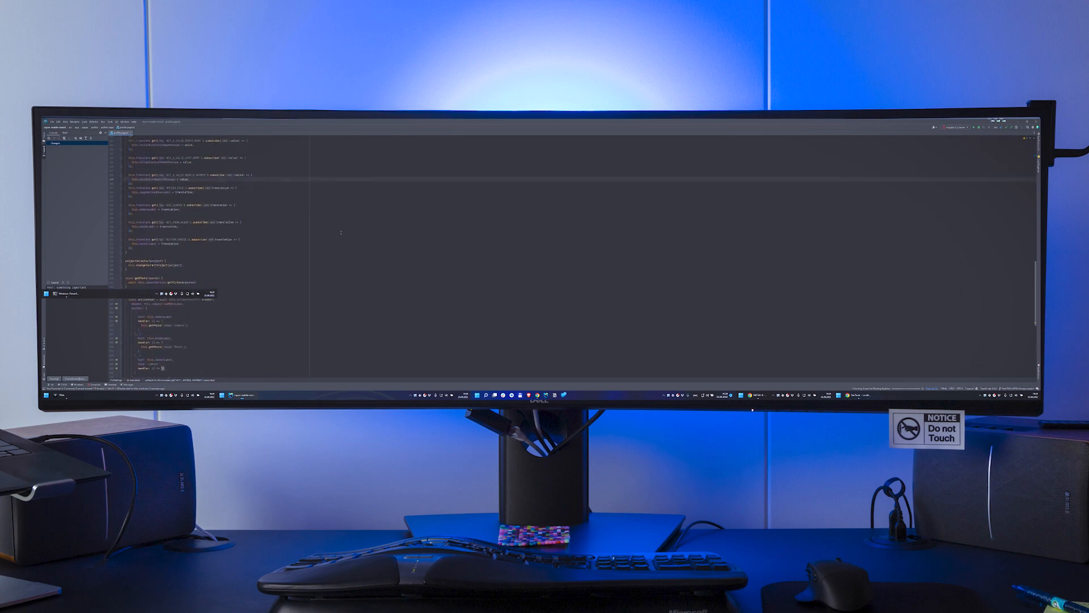
scroll(up, 3)
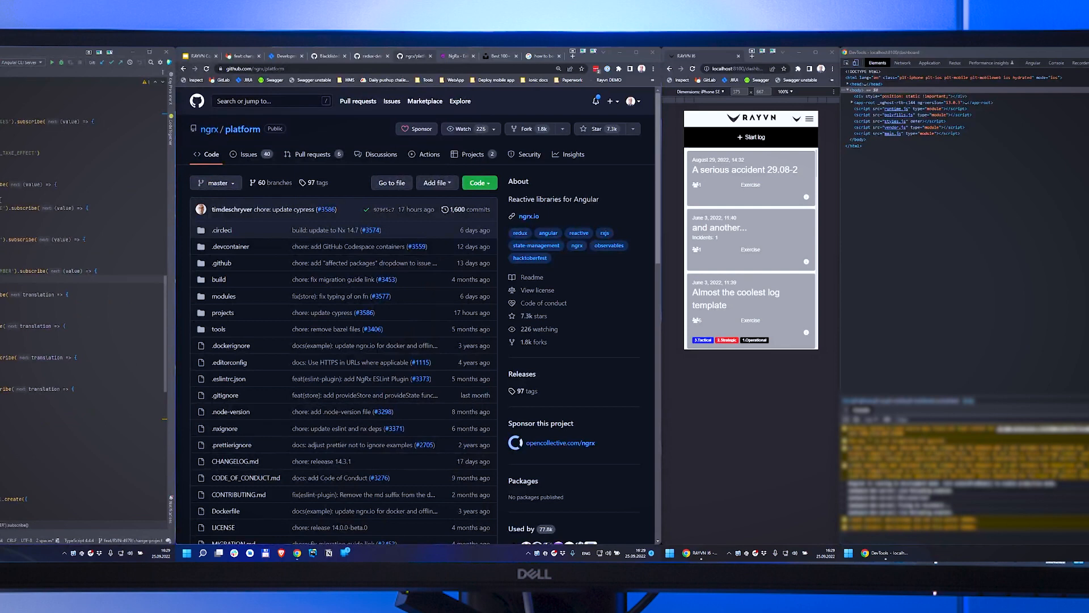
mouse_move(313, 154)
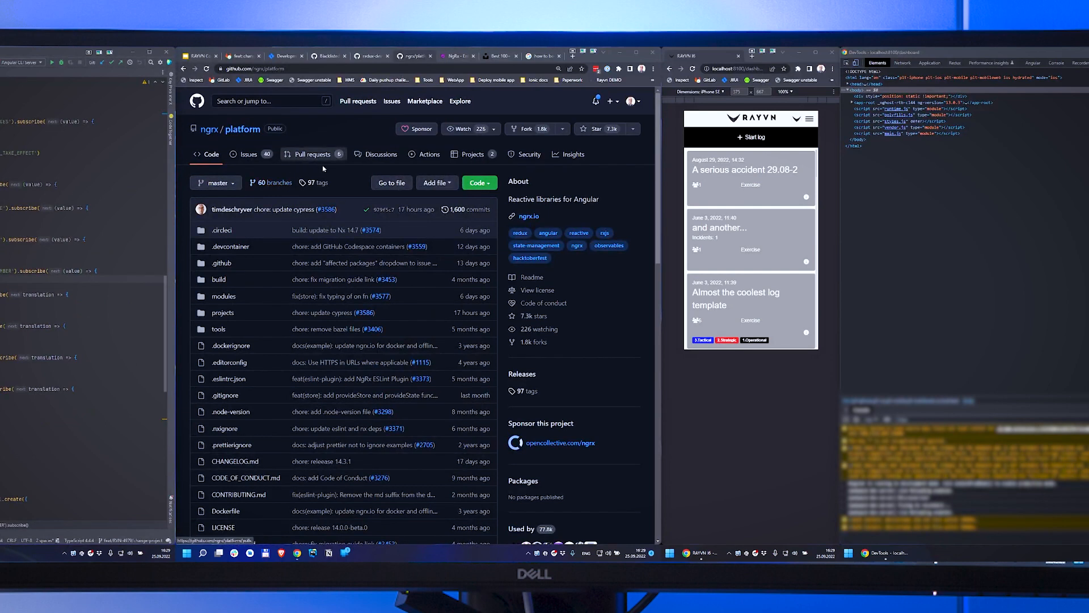
click(572, 55)
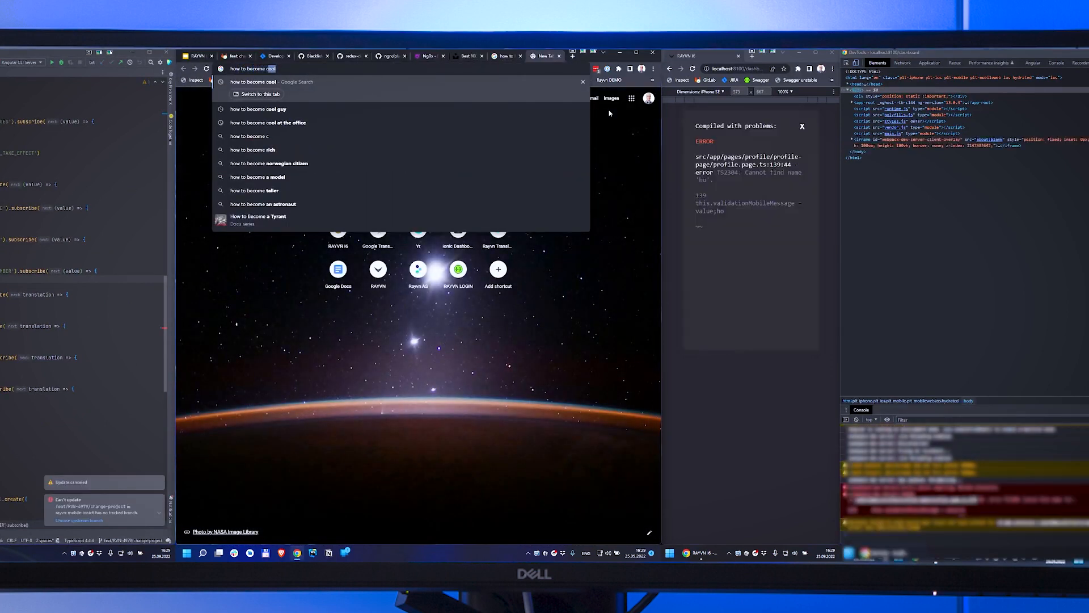
key(Return)
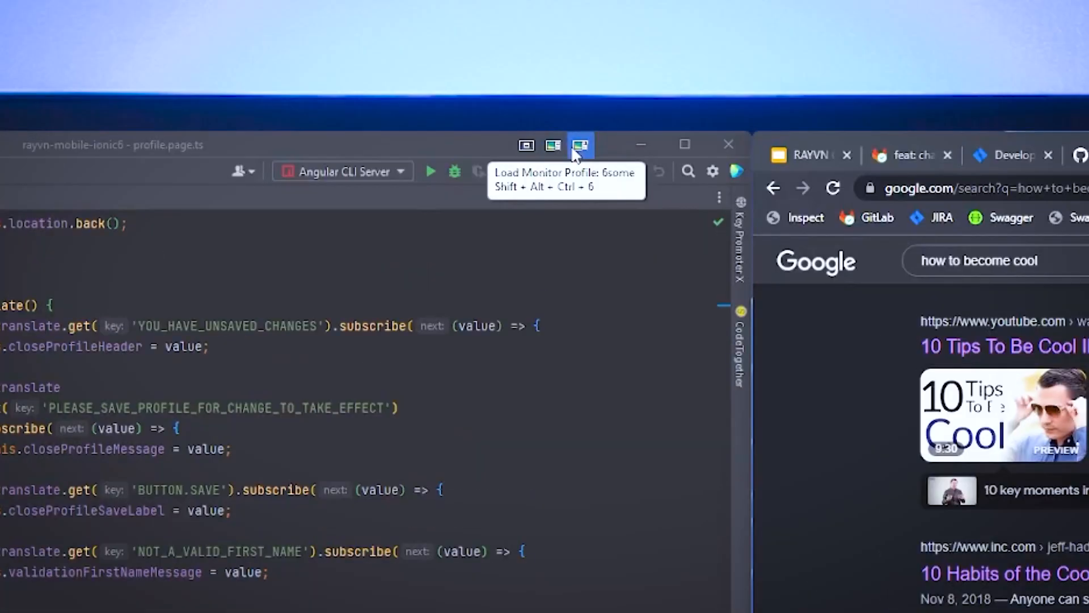
mouse_move(554, 146)
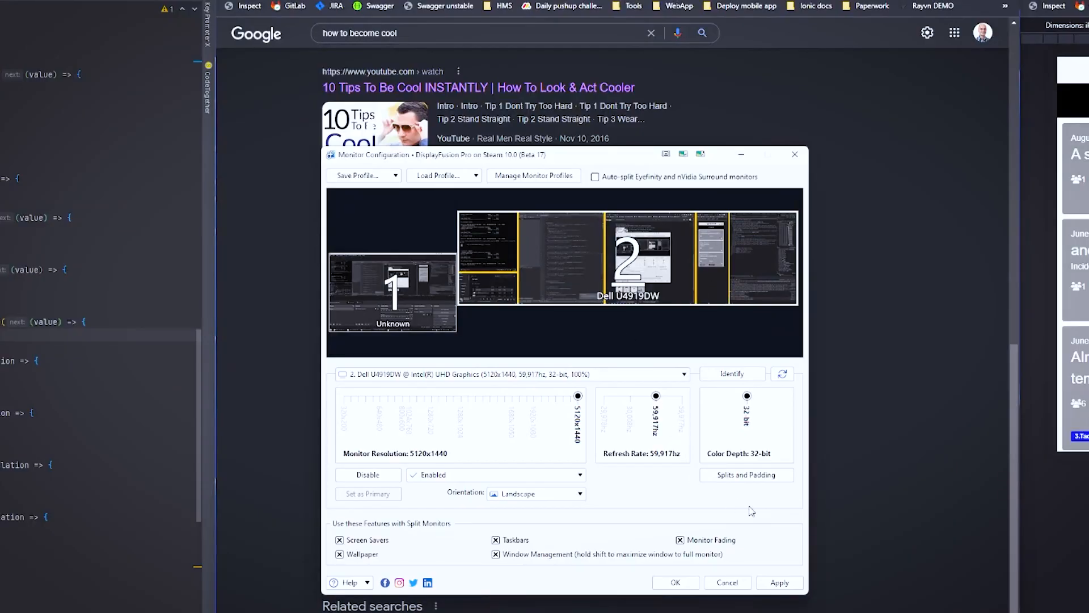
Shrink the 1260x1440 split's width through 1140 down to about 1020 pixels
click(746, 474)
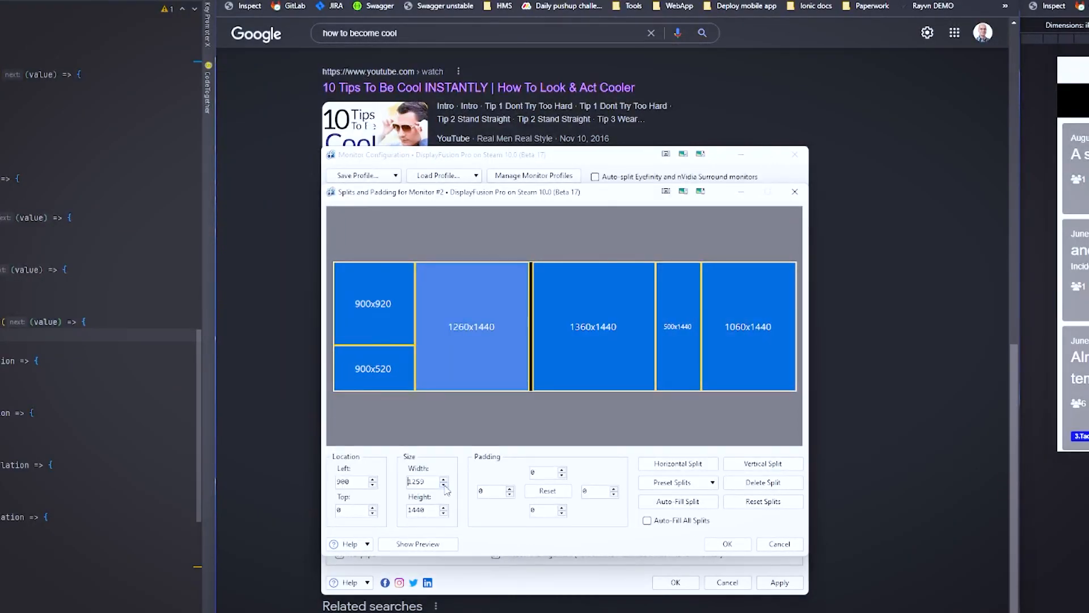
click(443, 484)
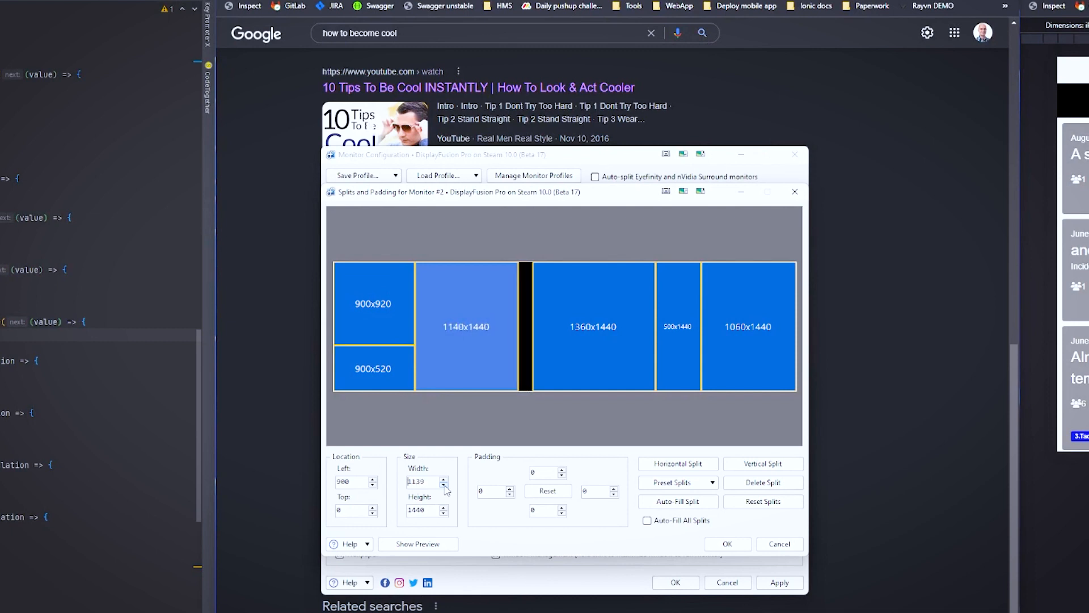
click(444, 484)
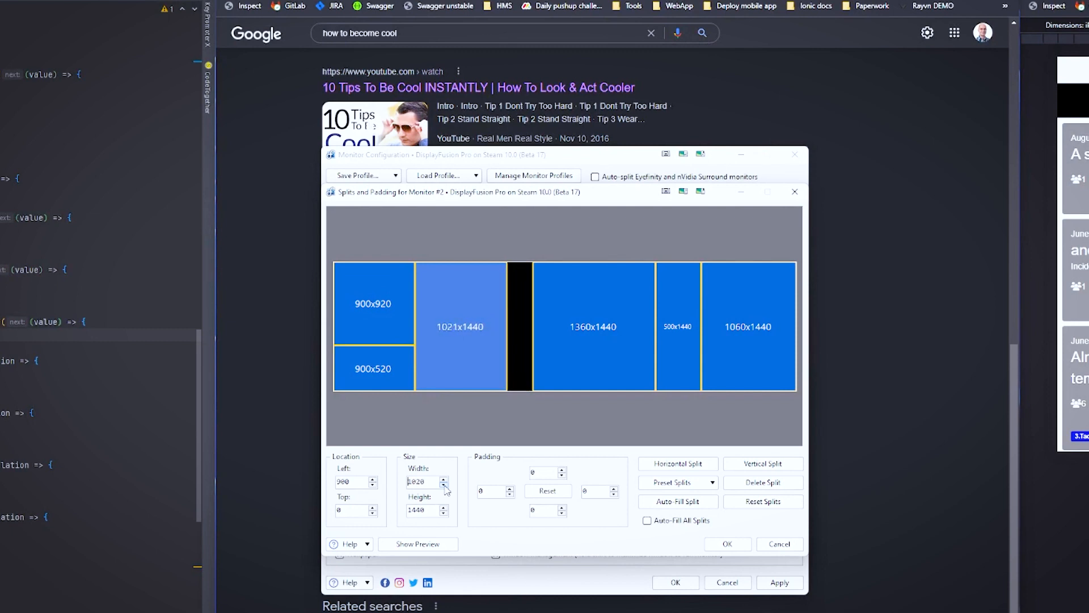